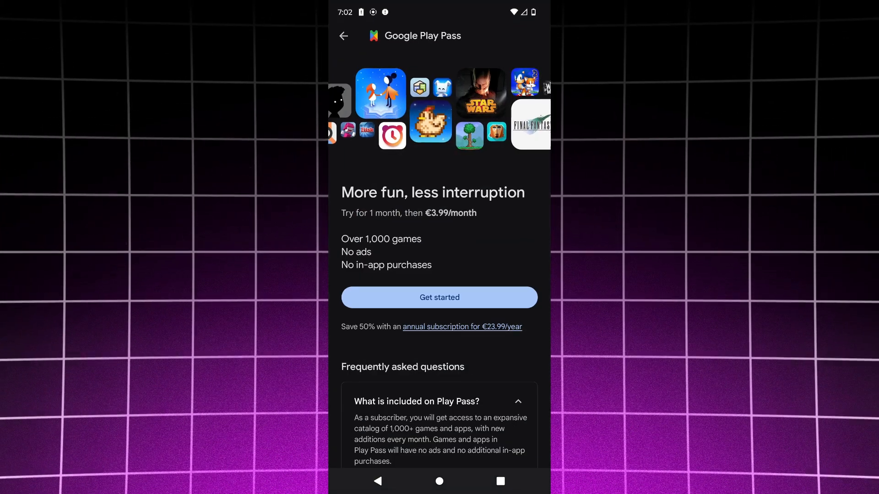
Return from the Play Pass page to the Play Store Apps home with recommendations.
left_click(344, 36)
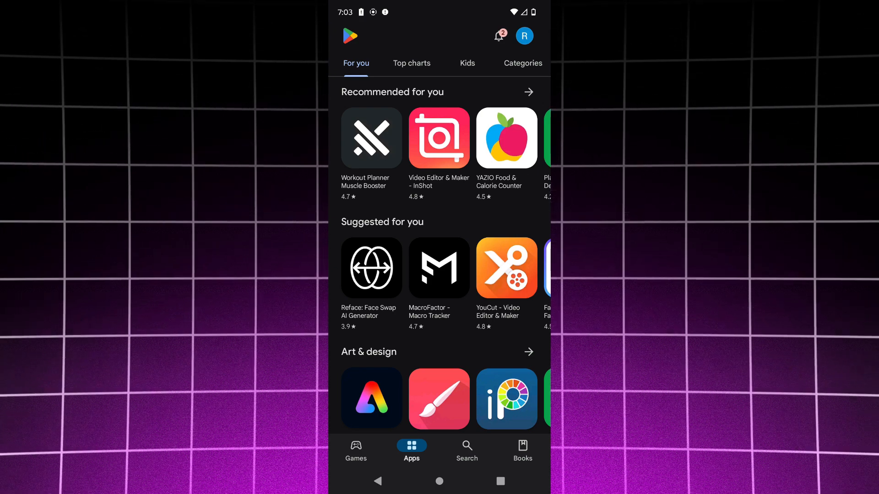
Reach the Play Pass subscription page from the profile account menu.
left_click(524, 35)
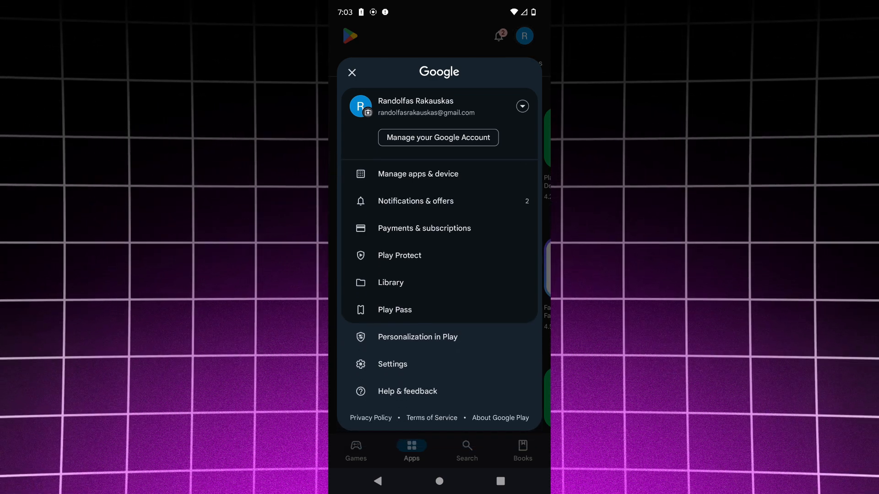
left_click(395, 310)
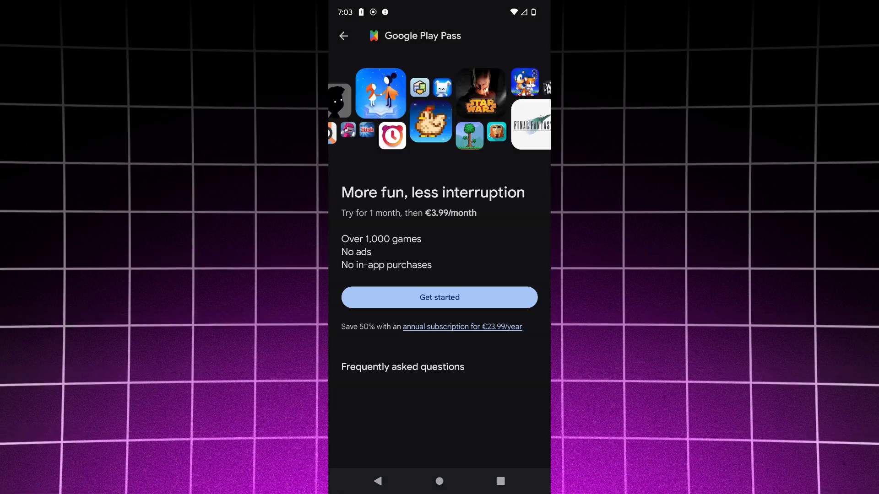
left_click(524, 36)
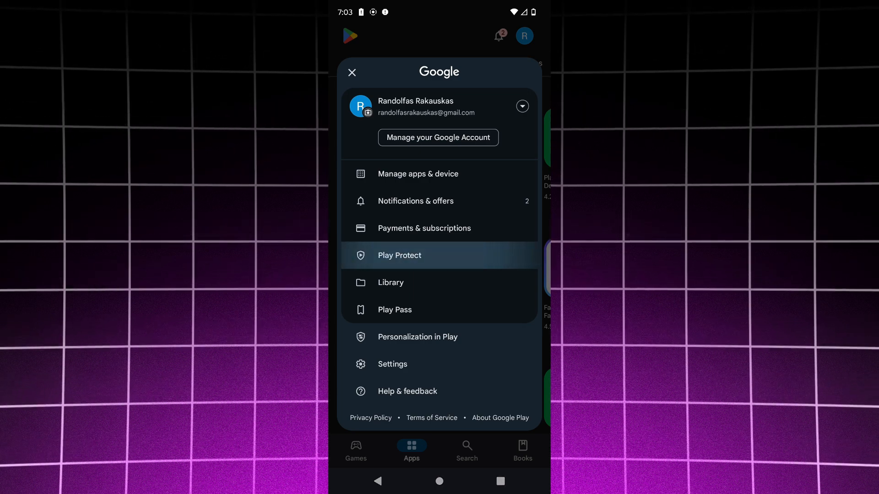
left_click(351, 71)
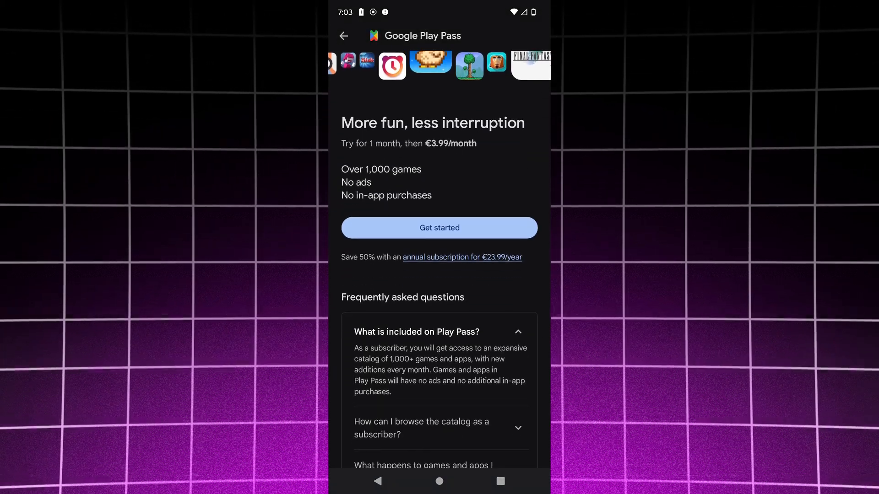
Start the Play Pass free trial, bringing up the add-payment-method prompt (card or BITÉ billing).
scroll("down", 3)
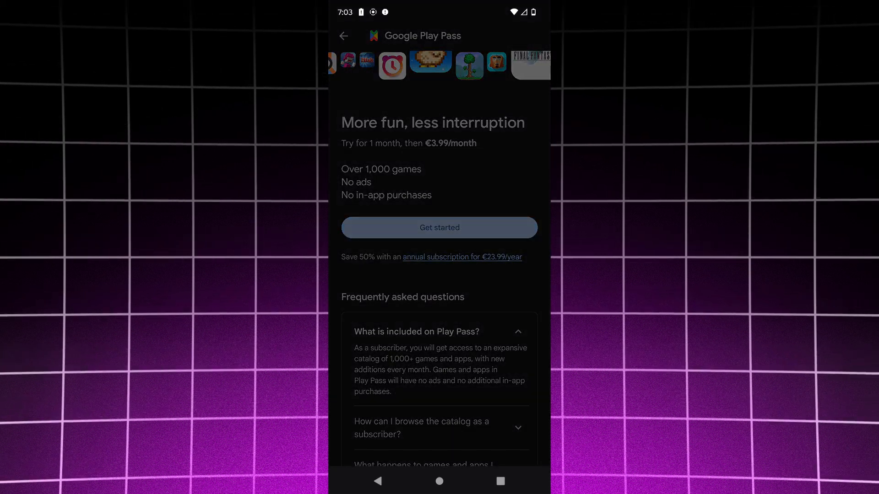
left_click(438, 227)
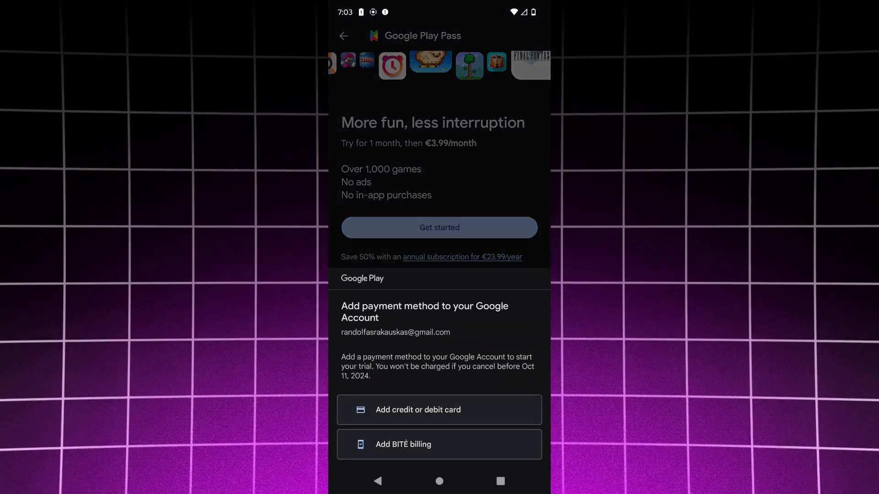
Dismiss the payment prompt and expand the FAQ answers on Play Pass inclusions and already-owned games.
scroll("down", 3)
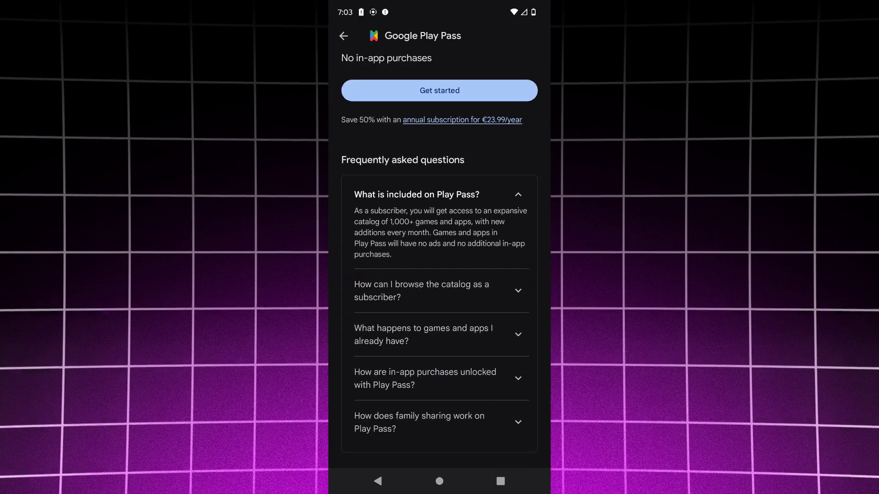
scroll("up", 3)
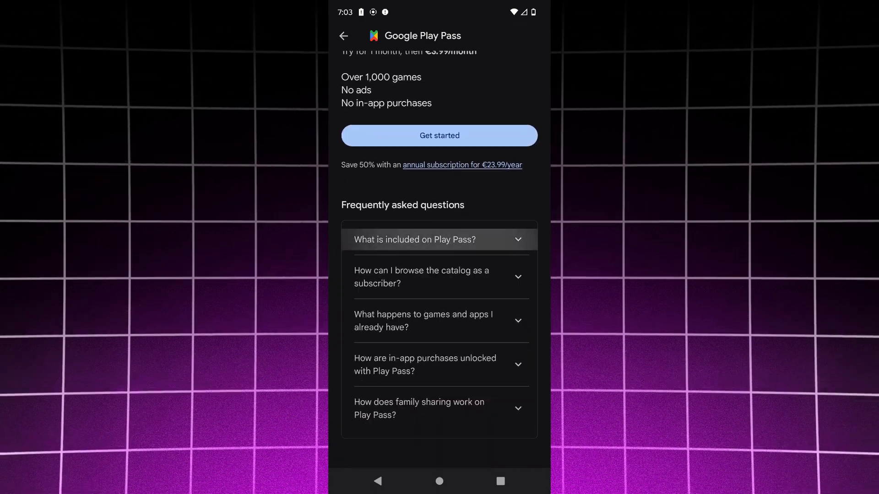
left_click(439, 239)
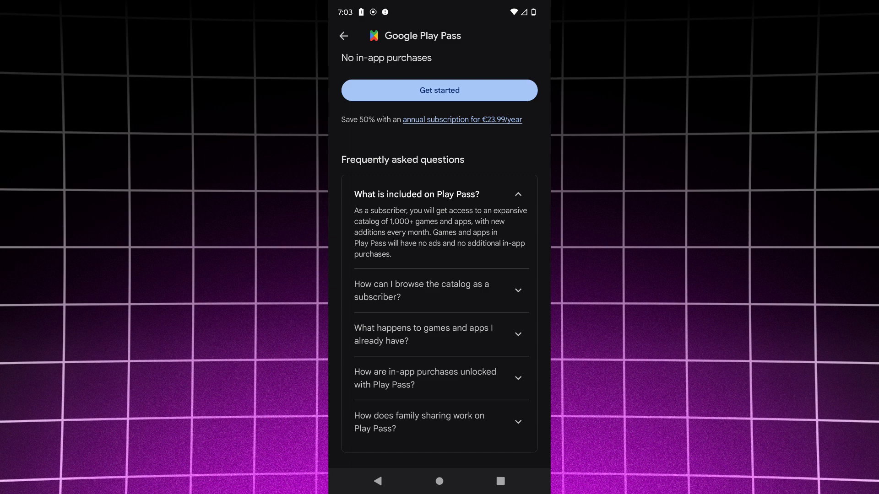
scroll("up", 3)
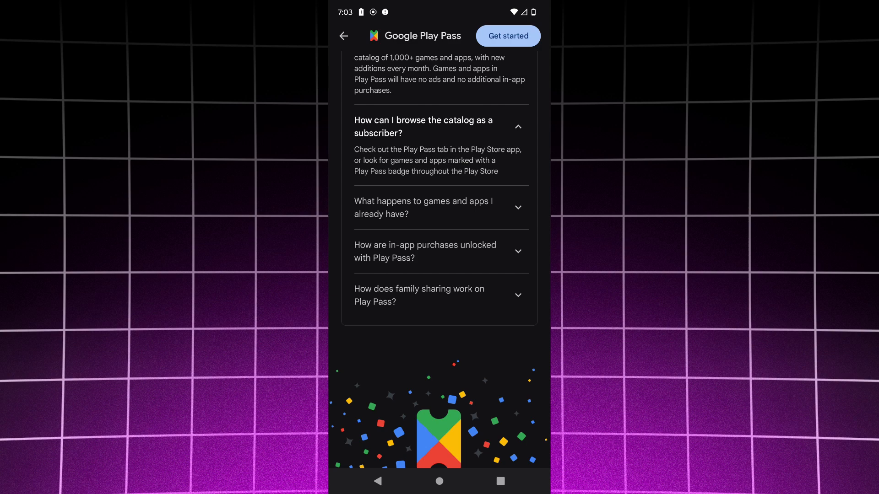
left_click(423, 207)
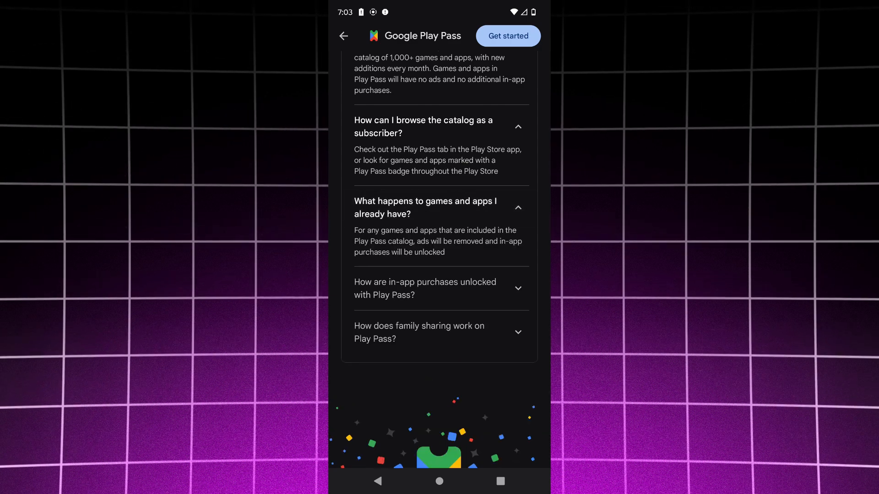
scroll("up", 3)
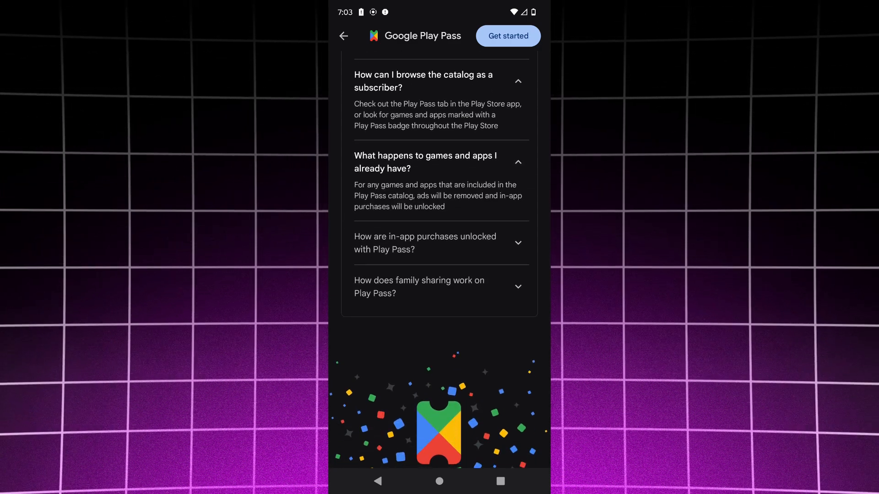